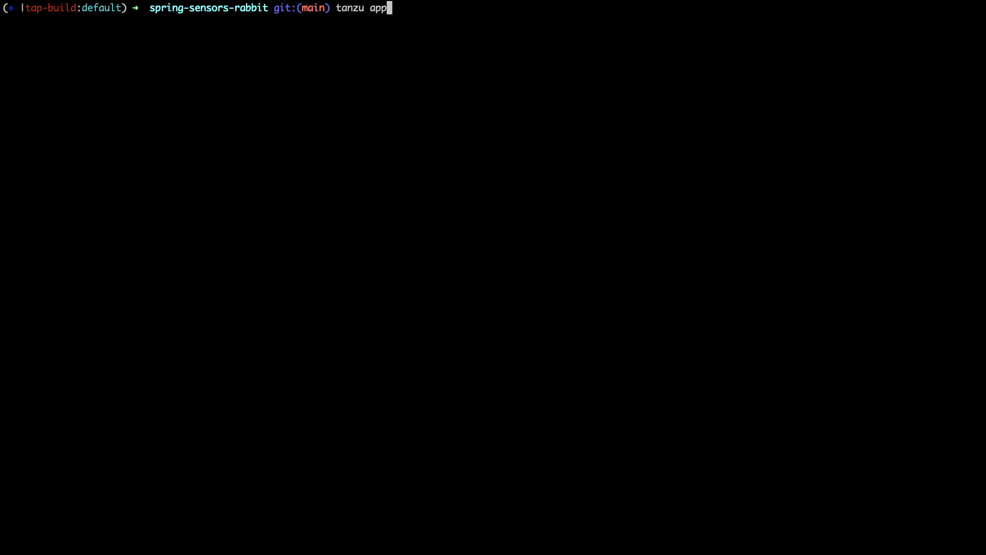
Step: Create the spring-sensors workload from config/workload.yaml and confirm with y
type("workload create -f config/workload.yaml")
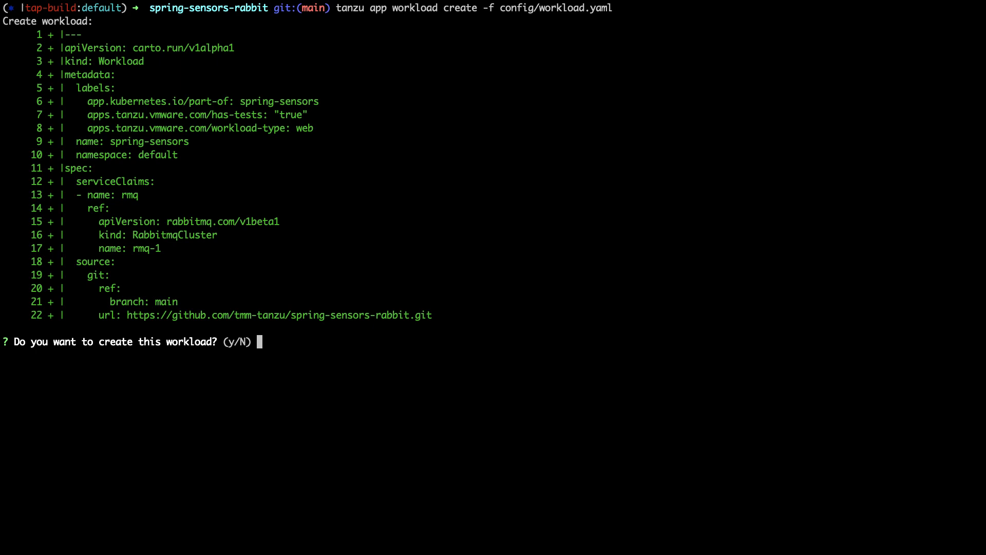
type("y")
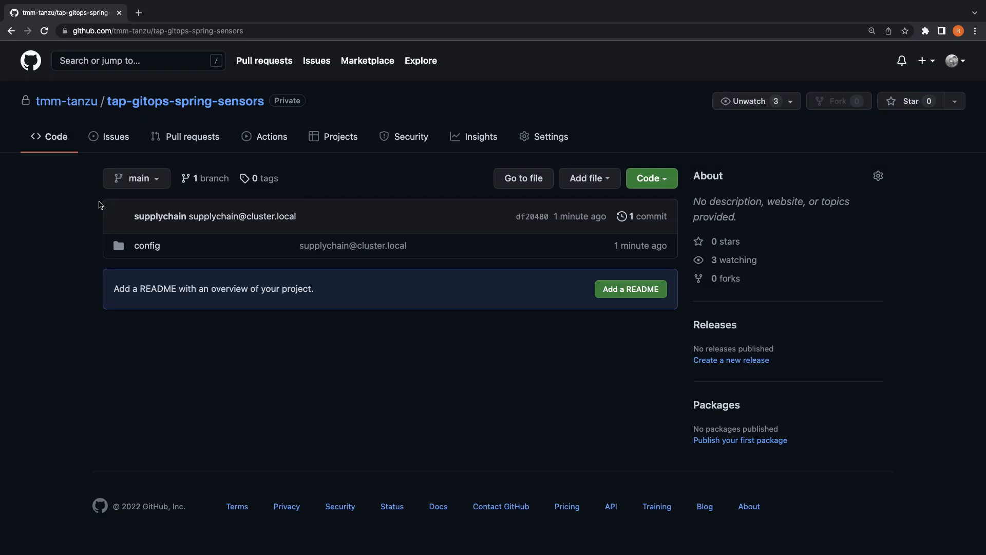
Step: Browse into the repo's config folder and view delivery.yml
left_click(147, 246)
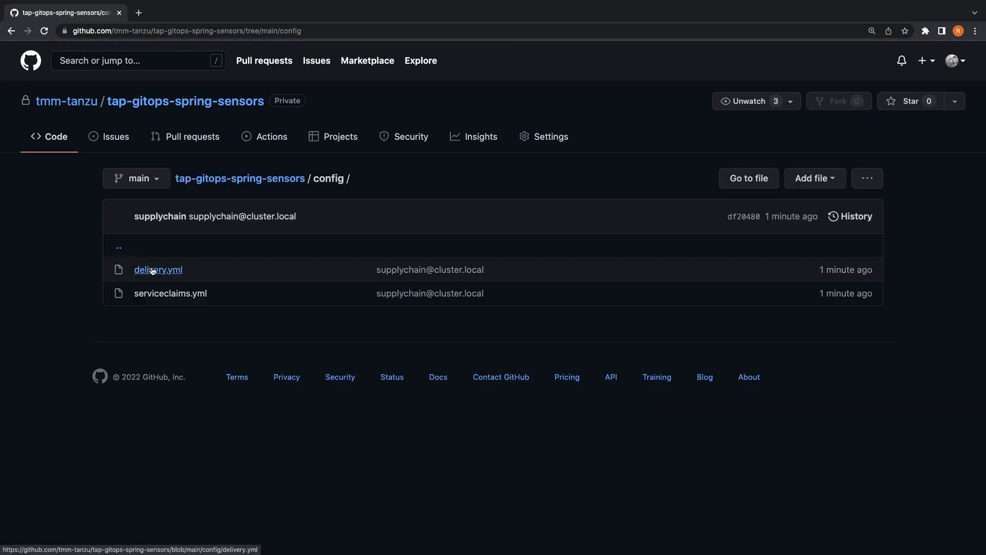
left_click(158, 269)
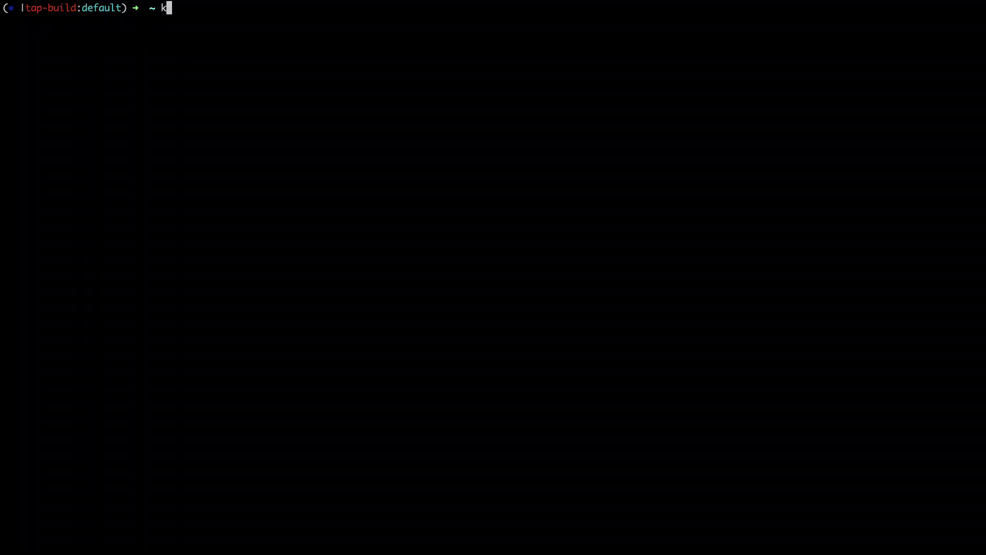
Step: List deliverables with kubectl and export them as YAML to spring-sensors.yaml
type("ubectl get")
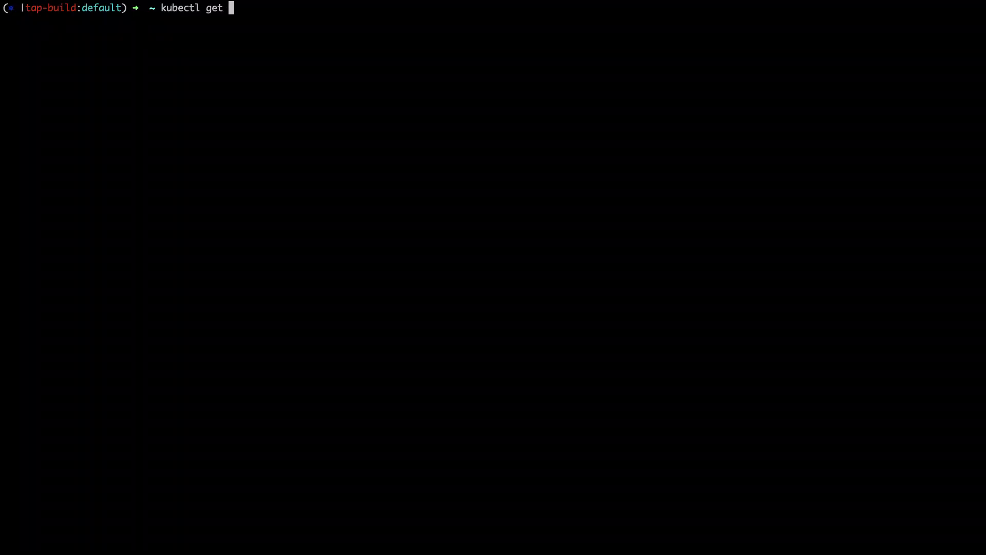
type("deliverables")
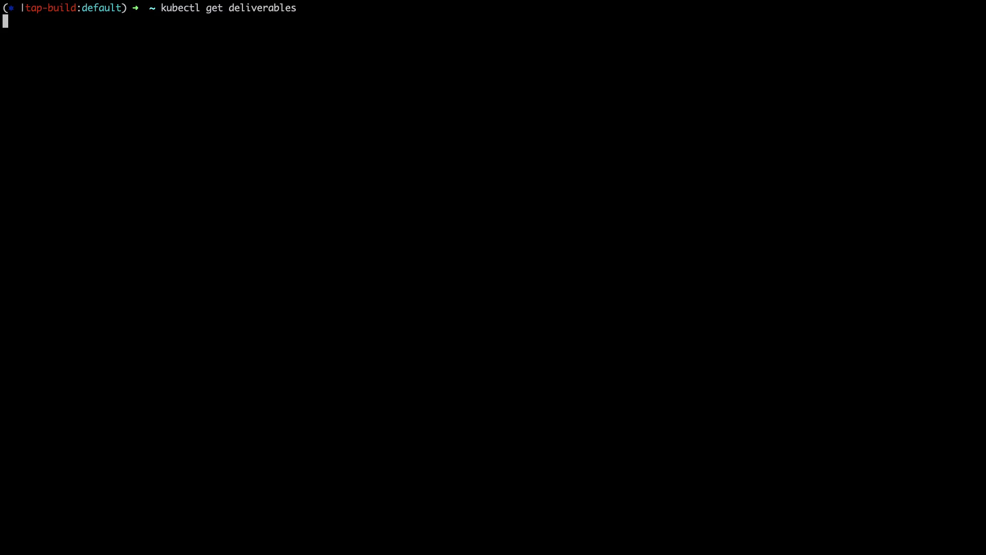
type("kubectl get deliverables -o")
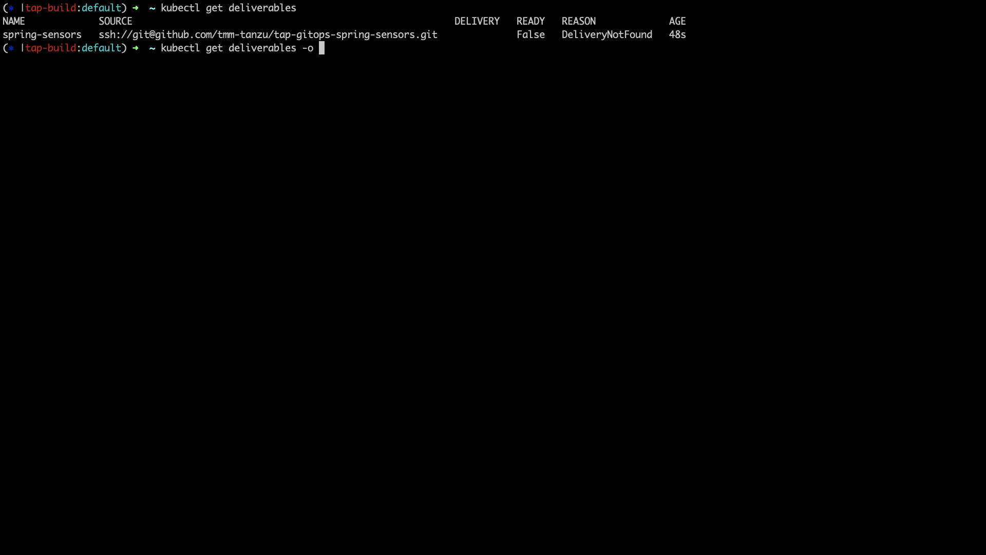
type("yaml >")
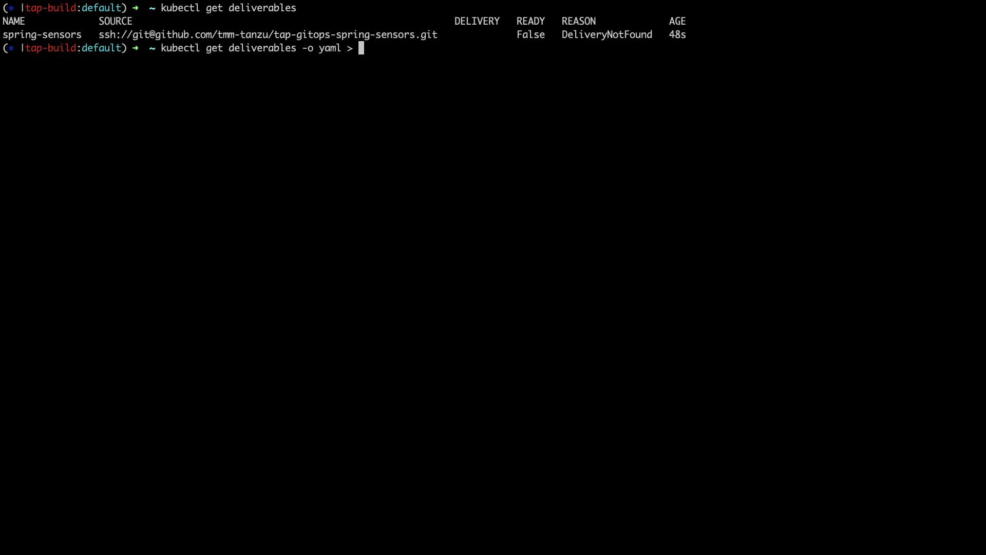
type("spring")
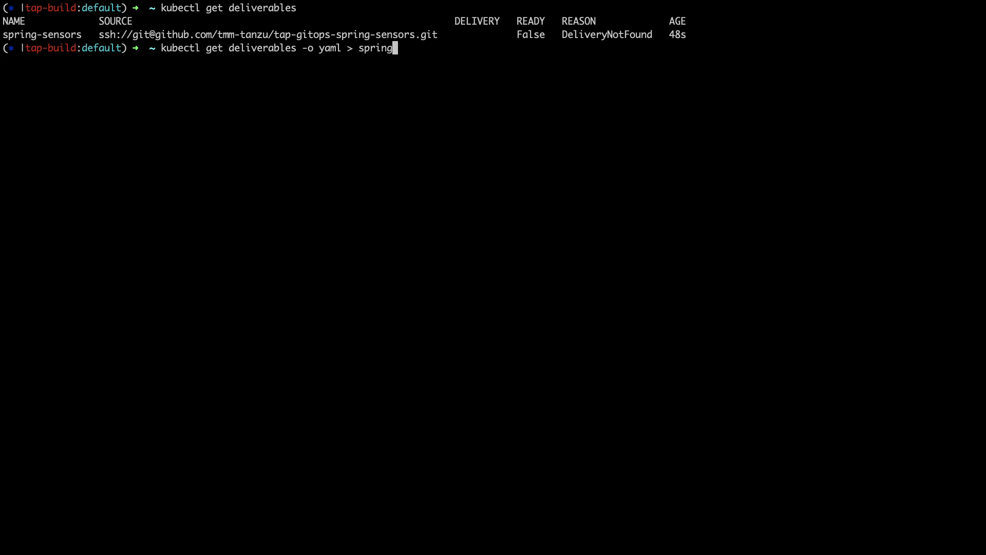
type("-sensors.")
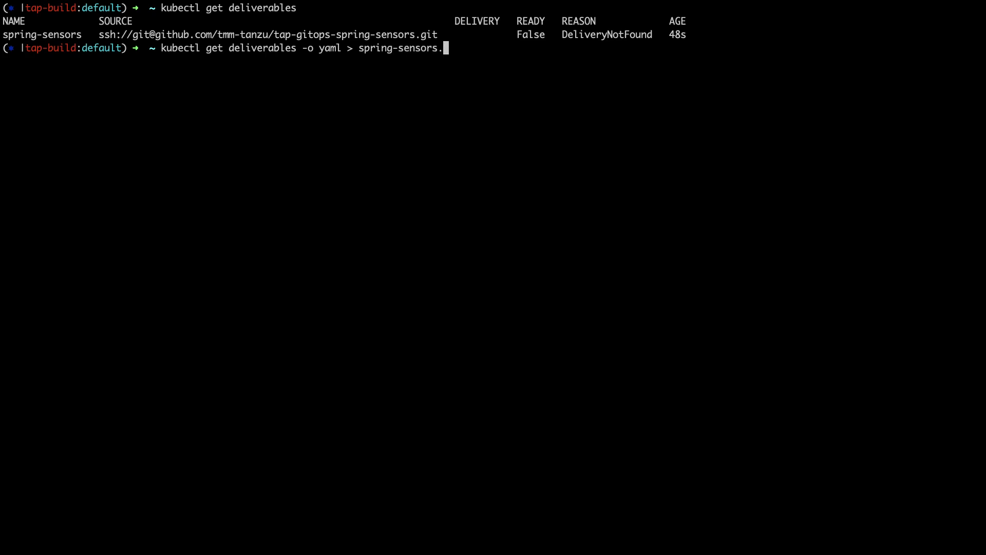
type("yaml")
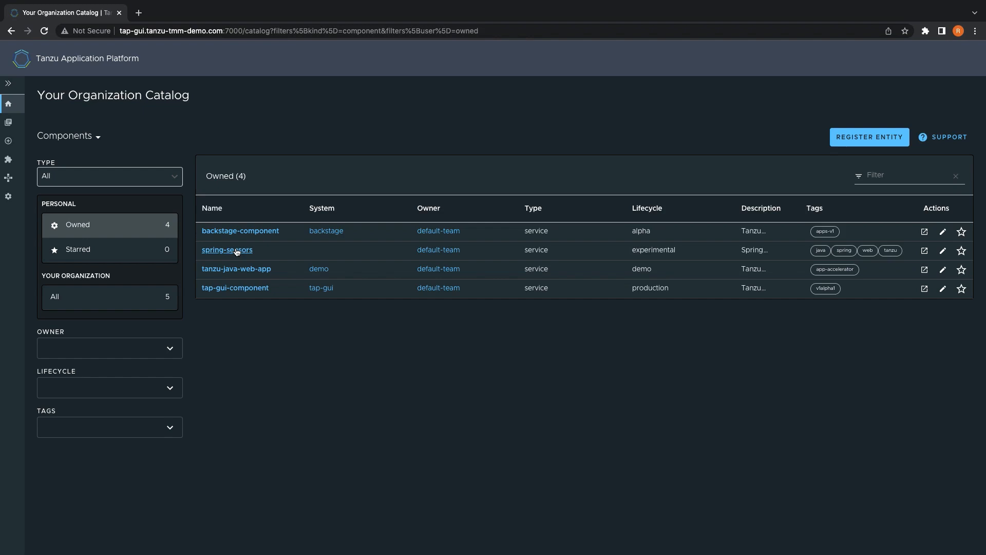
Step: View the Runtime Resources of the spring-sensors catalog component
left_click(227, 250)
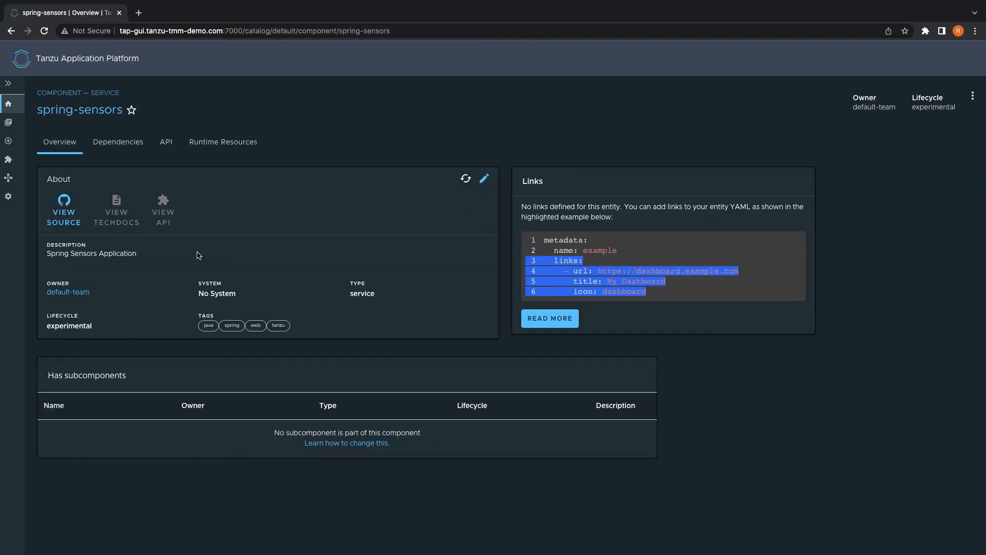
left_click(223, 142)
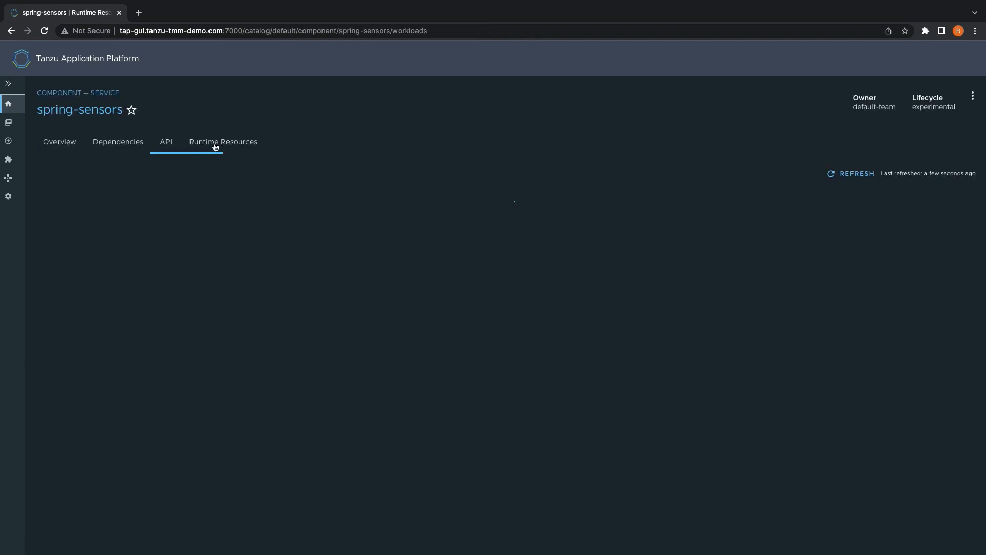
left_click(223, 142)
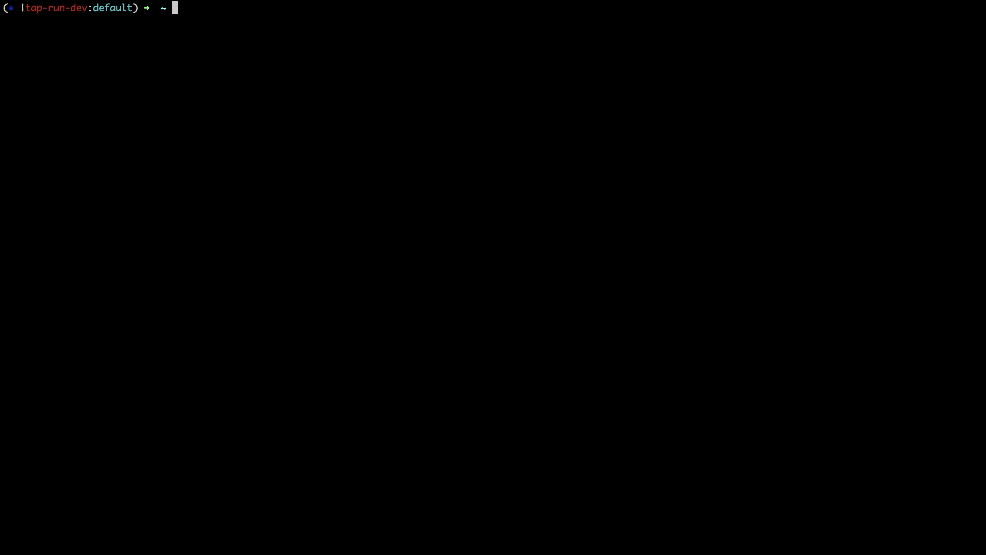
Step: Apply spring-sensors-deliverable-dev.yaml to the tap-run-dev cluster with kubectl
type("kubectl apply -f spring-sensors-deliverable-dev.yaml")
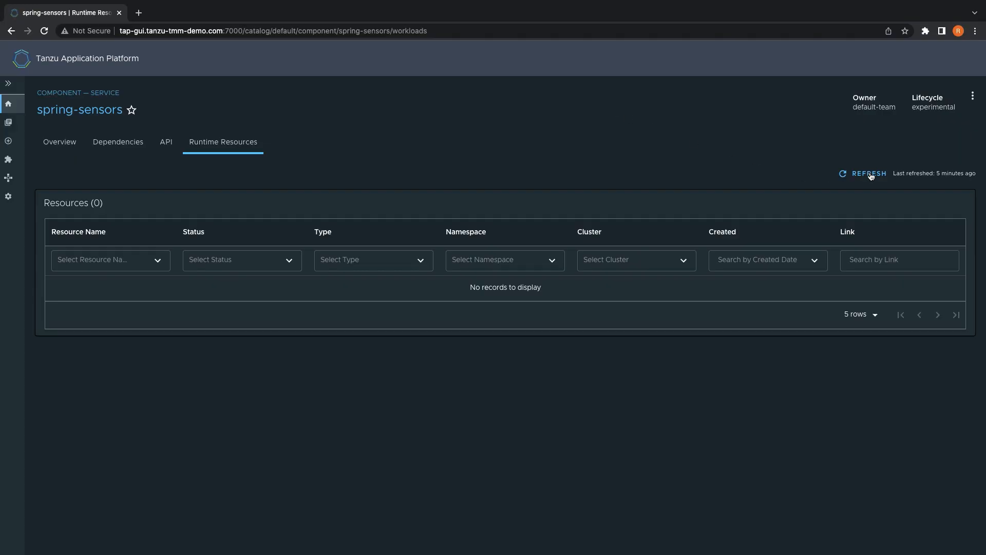
Step: Refresh runtime resources, launch the dev spring-sensors app, and return to the TAP GUI
left_click(868, 173)
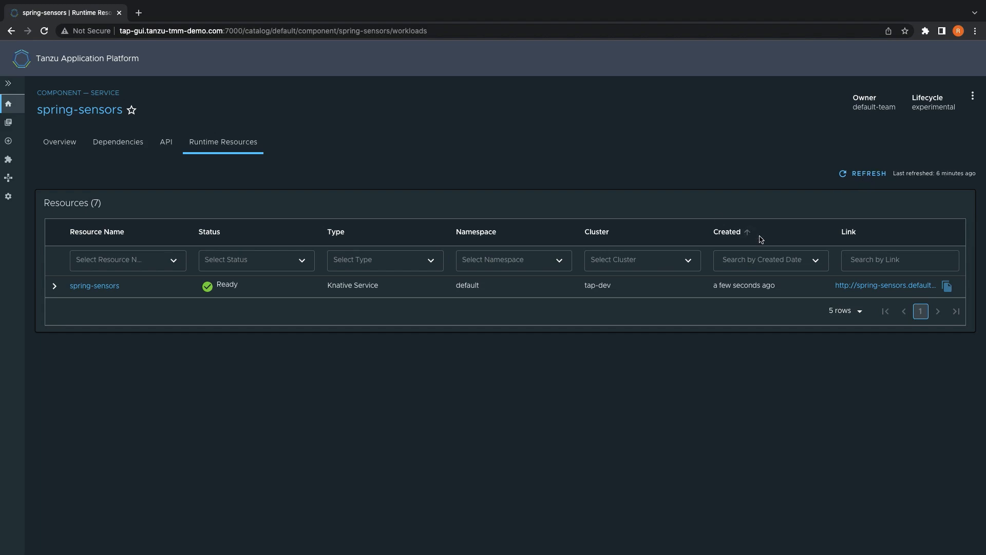
left_click(885, 284)
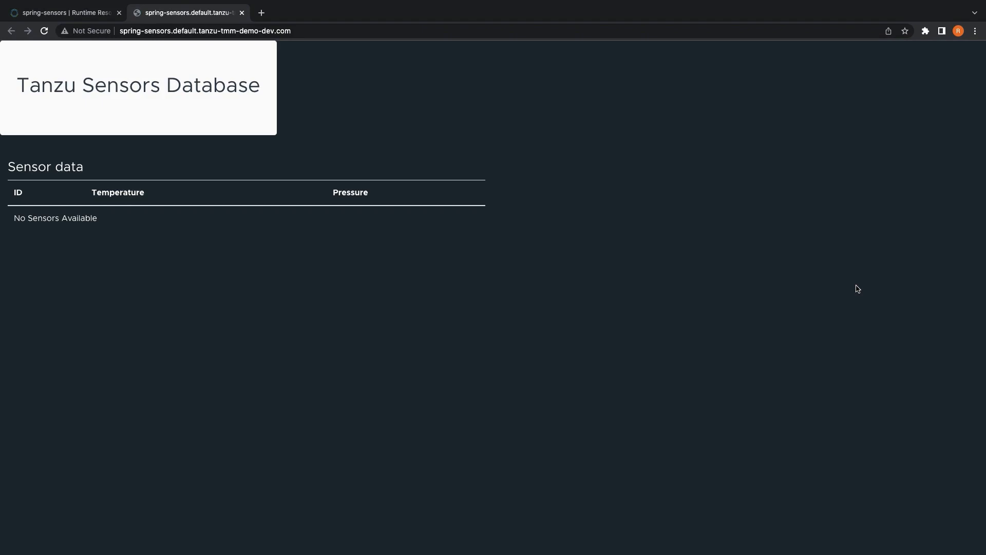
left_click(63, 12)
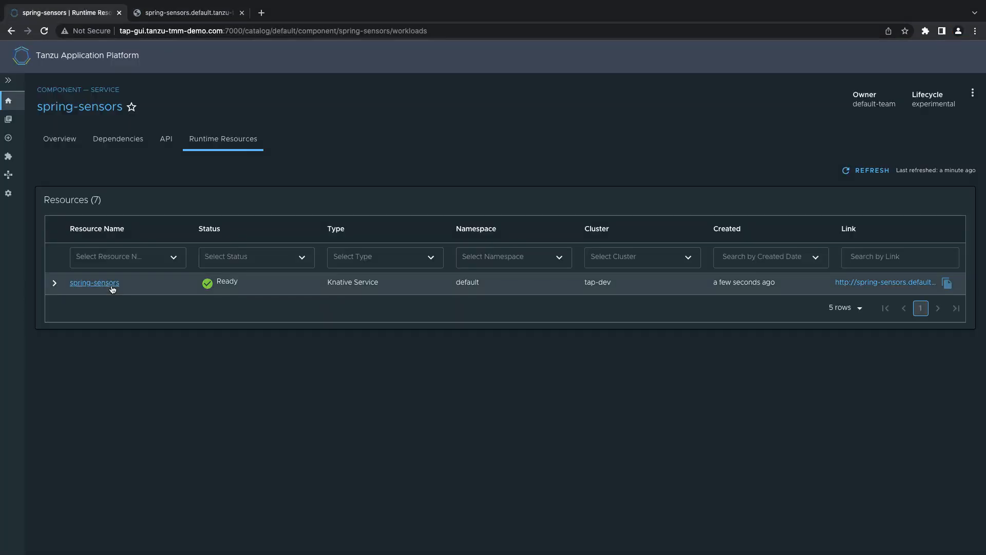
left_click(93, 283)
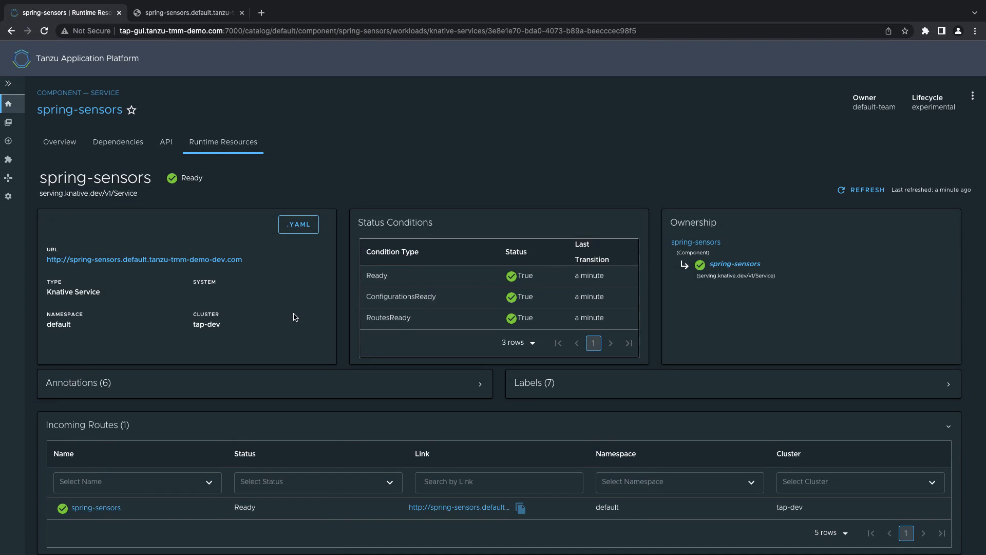
scroll("down", 3)
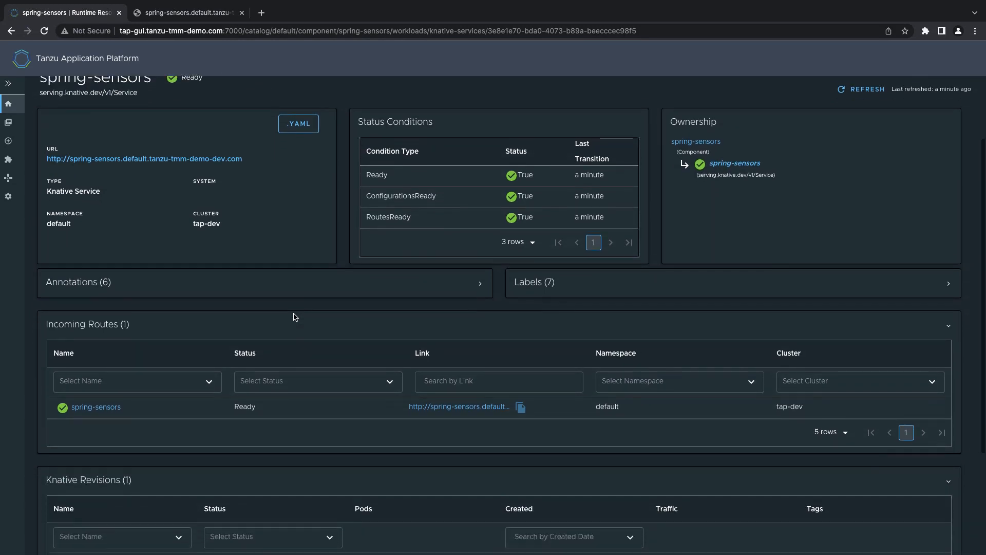
scroll("down", 3)
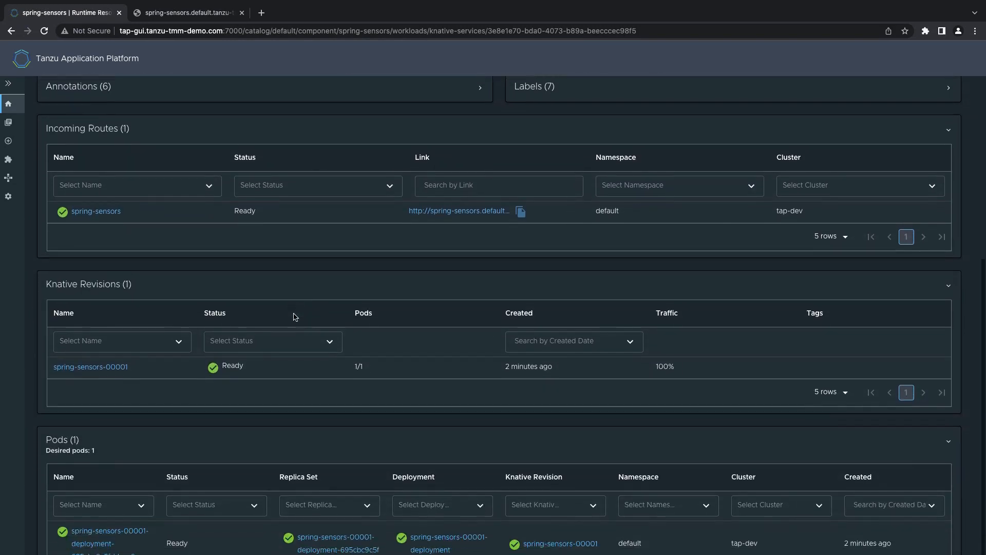
scroll("down", 3)
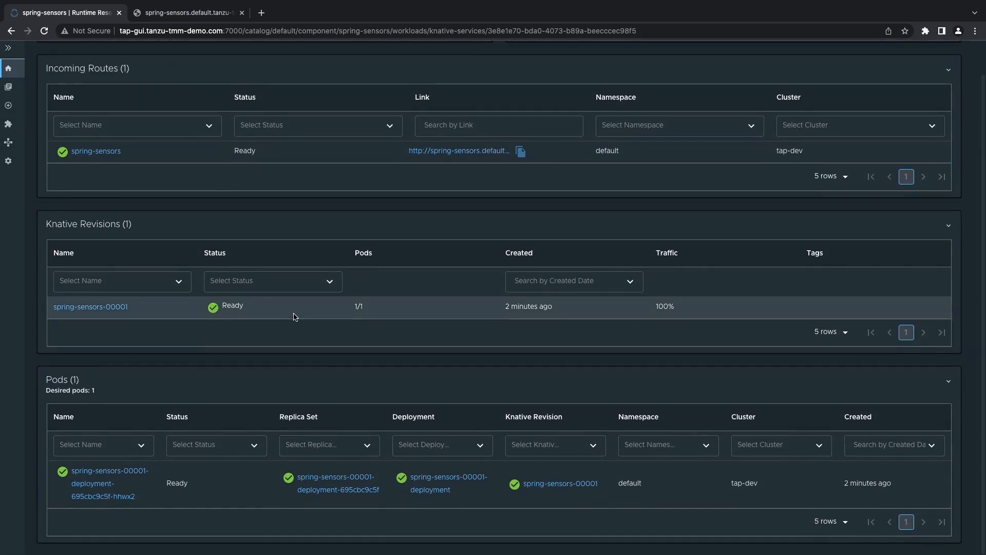
left_click(97, 445)
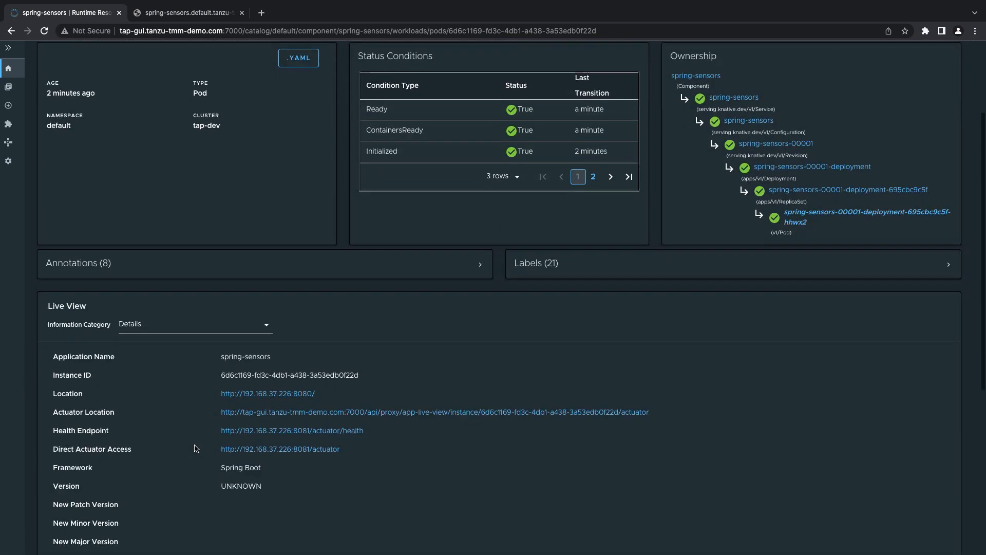
scroll("down", 3)
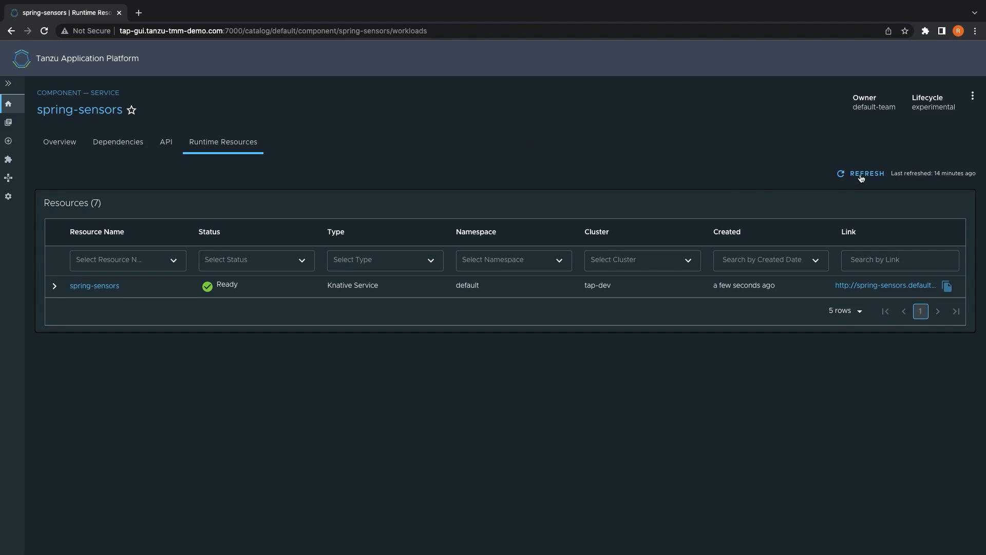
Step: Refresh until tap-stage and tap-prod appear, then launch the stage and prod apps
left_click(867, 173)
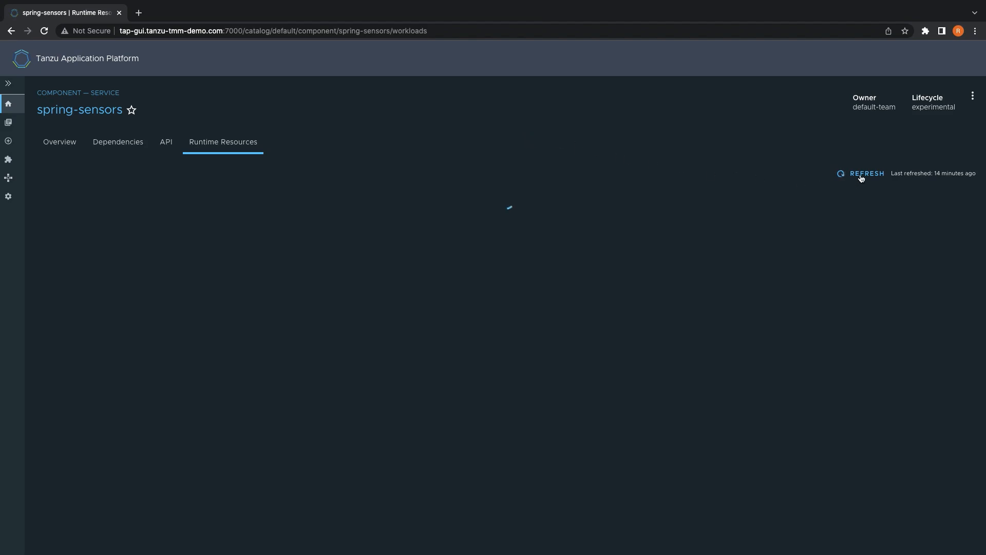
left_click(867, 174)
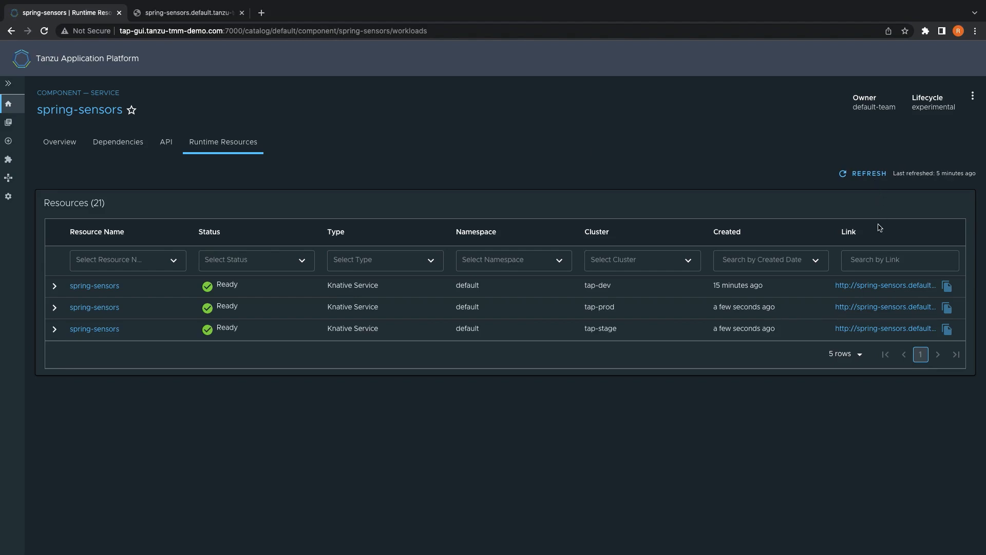
mouse_move(883, 328)
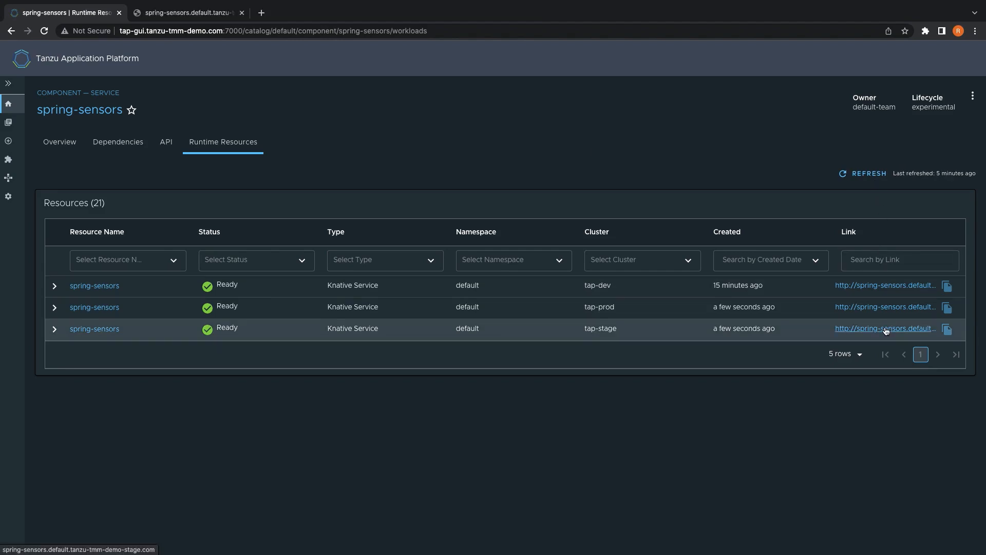
left_click(883, 329)
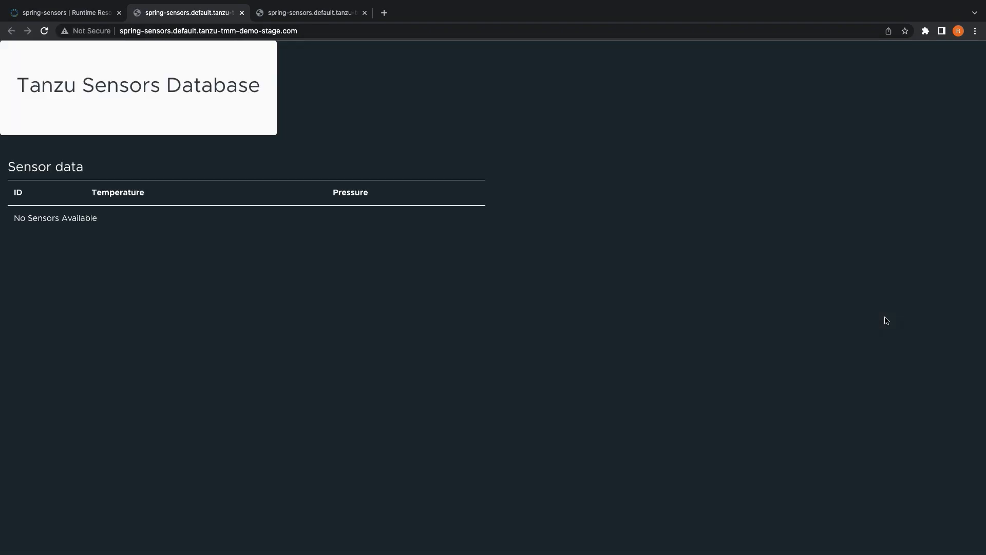
left_click(63, 12)
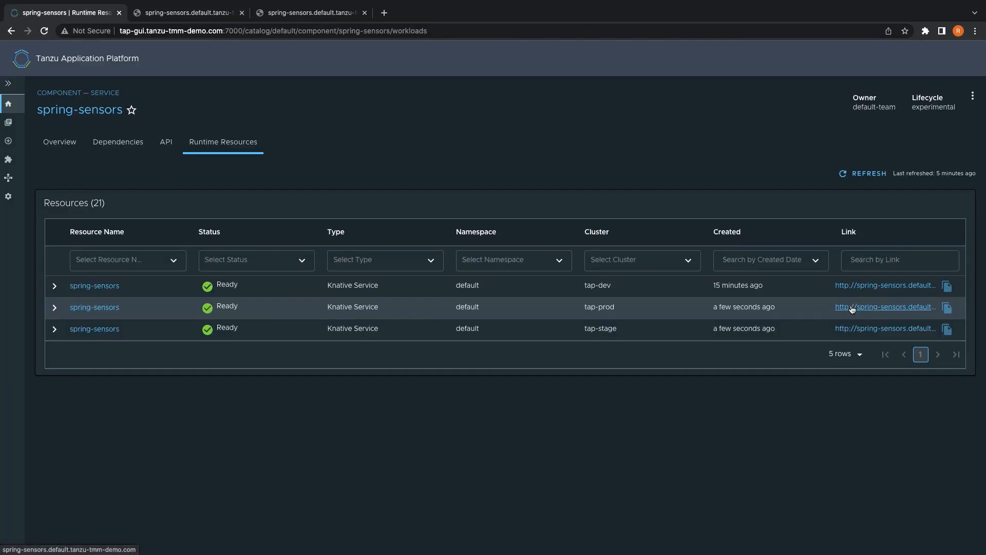
left_click(884, 307)
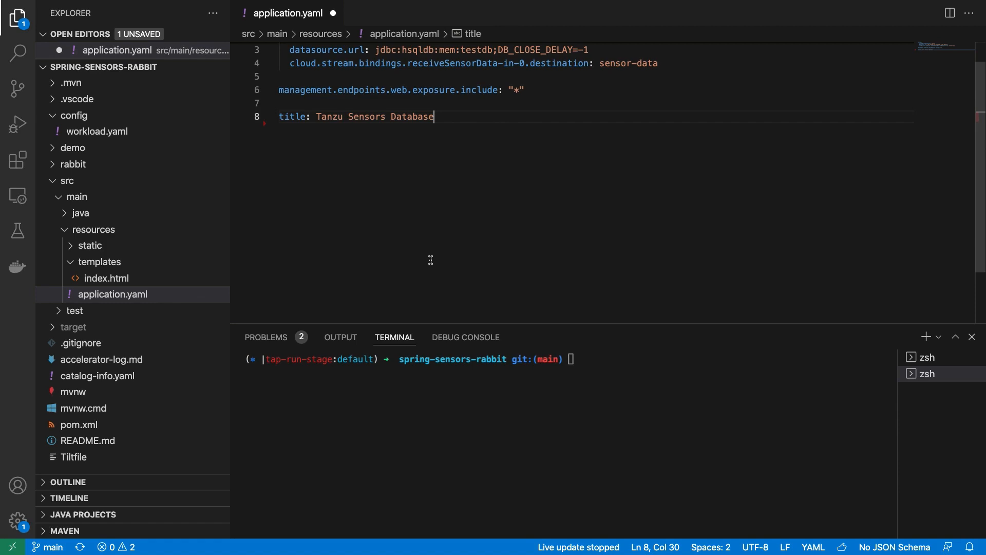
Step: Replace 'Tanzu' with 'Weather' in the application.yaml title line
double_click(333, 116)
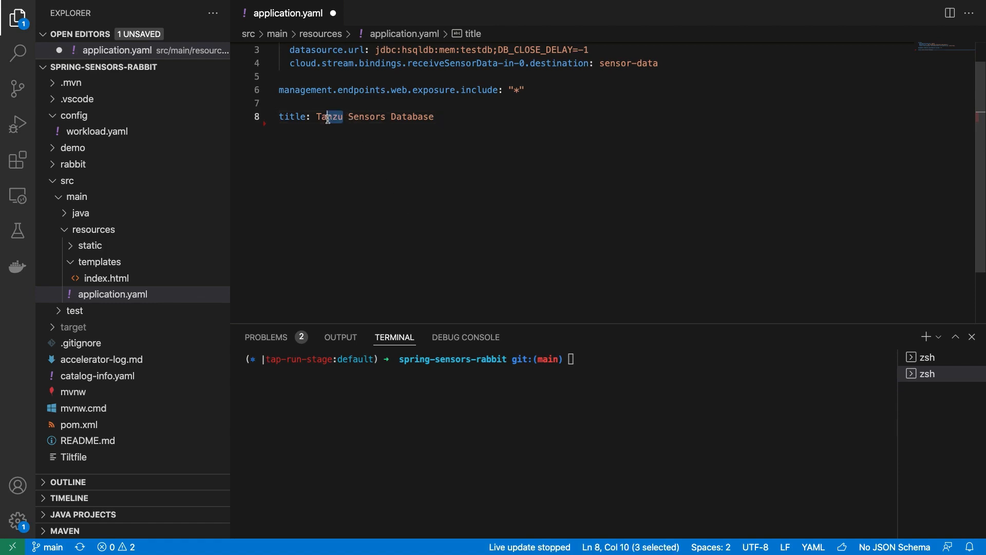
type("Weathe")
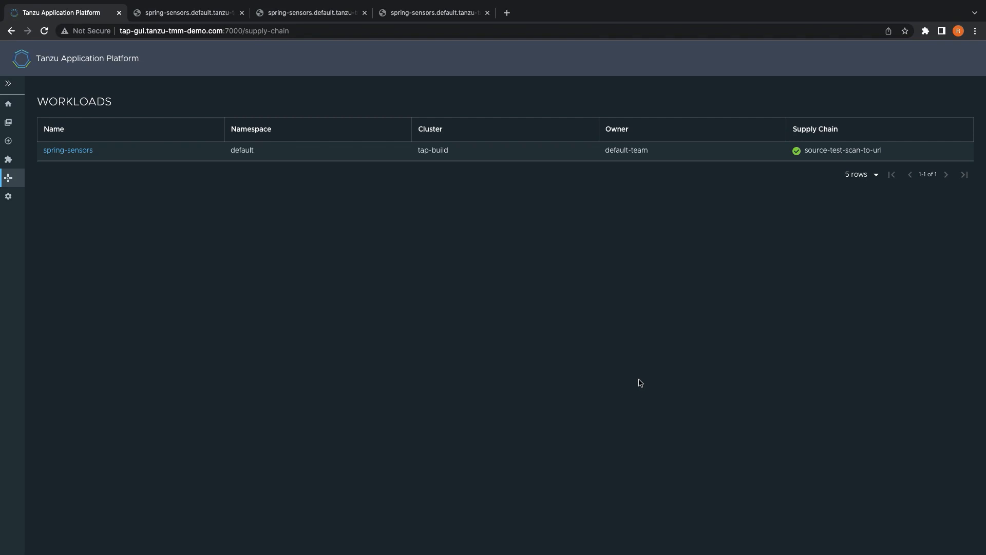
Step: View the supply chain of the spring-sensors workload on tap-build
left_click(68, 150)
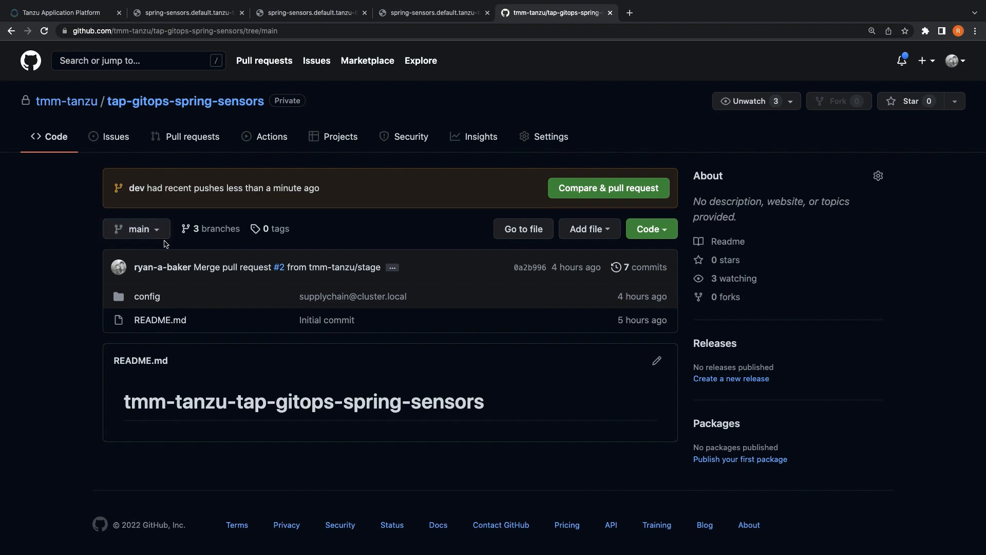
mouse_move(191, 244)
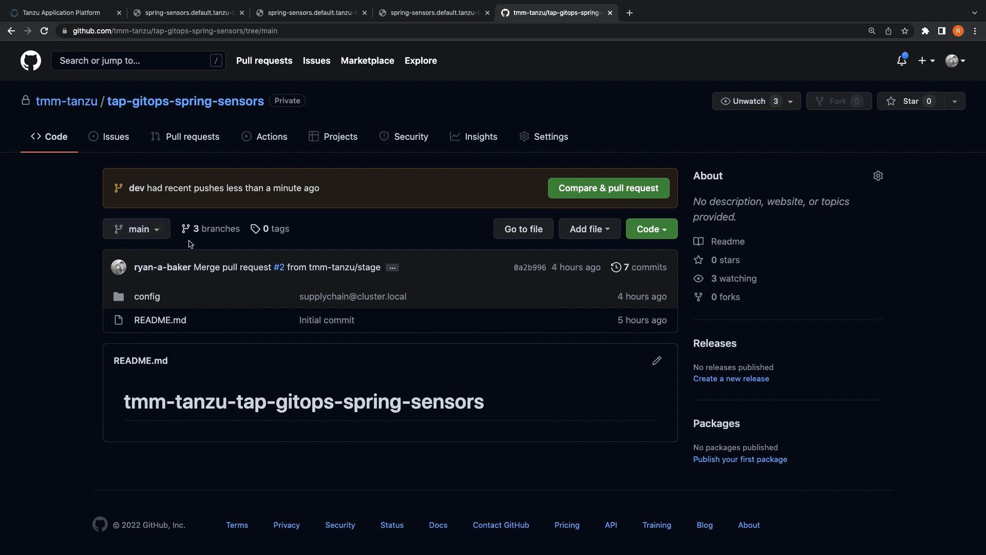
Step: Reload the dev app until it shows Weather Sensors Database, then return to the gitops repo
left_click(432, 13)
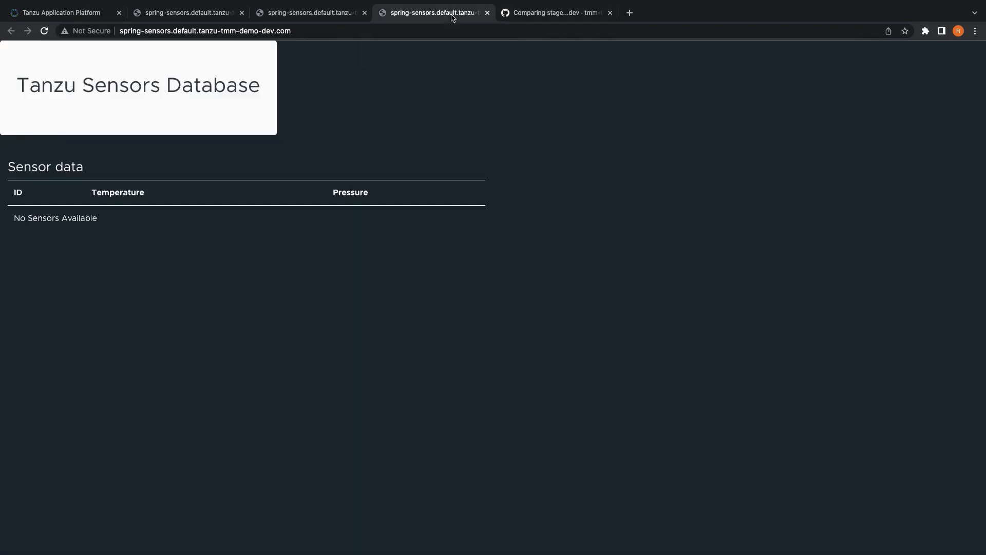
left_click(43, 30)
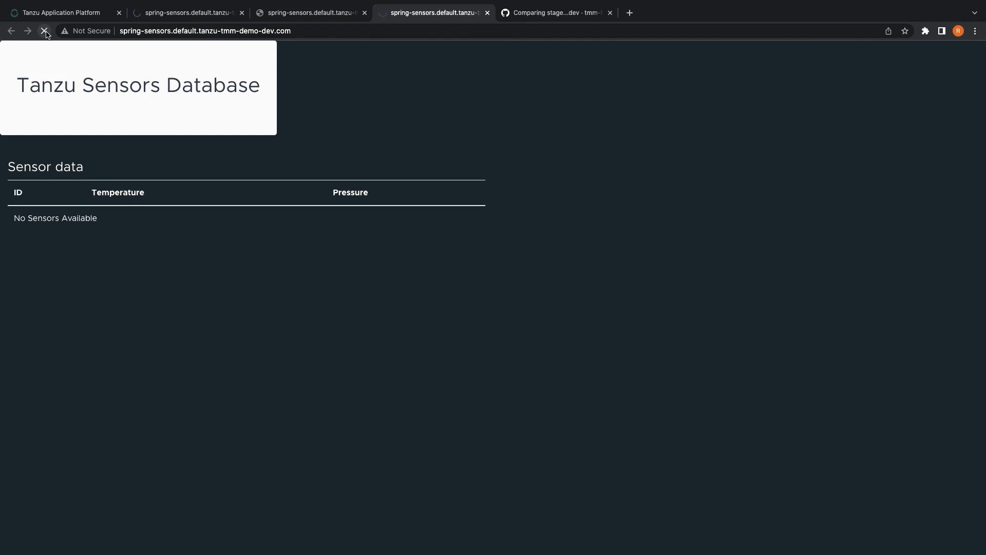
left_click(44, 30)
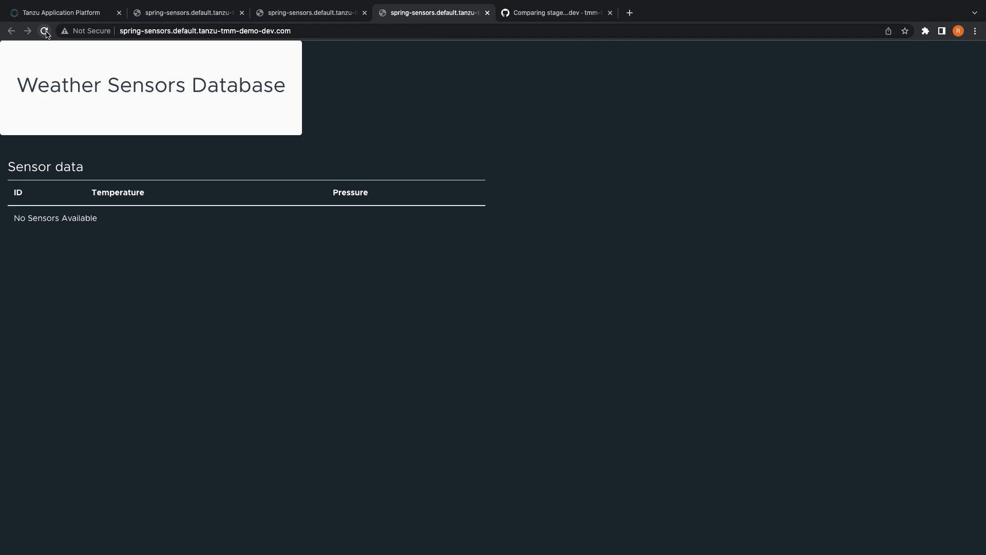
left_click(556, 12)
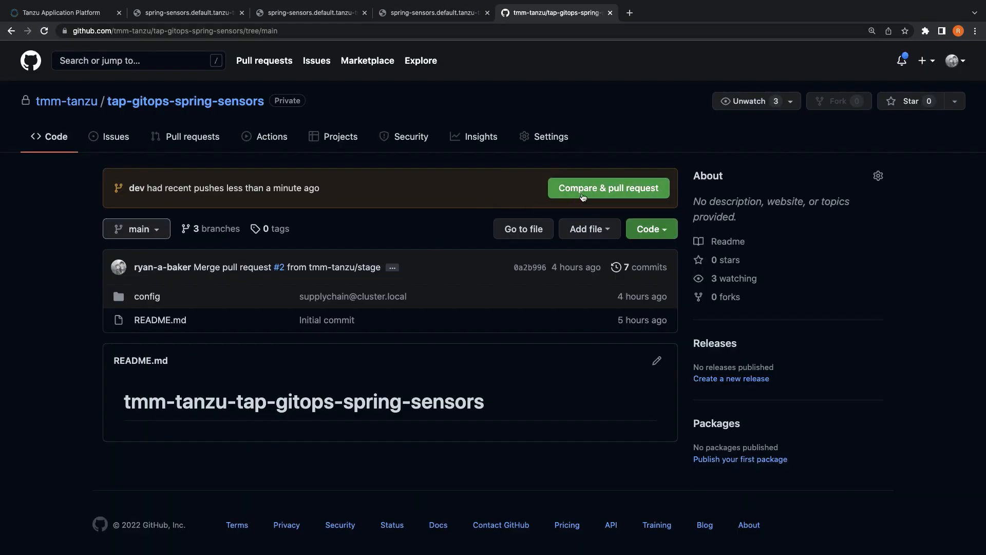
Step: Start a pull request from dev's recent push with base branch set to stage
left_click(607, 188)
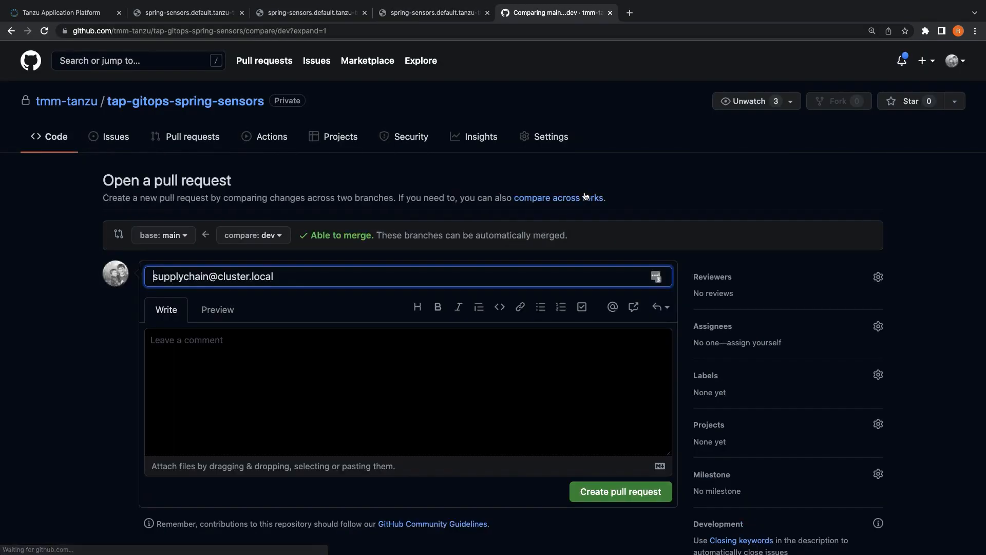
left_click(162, 235)
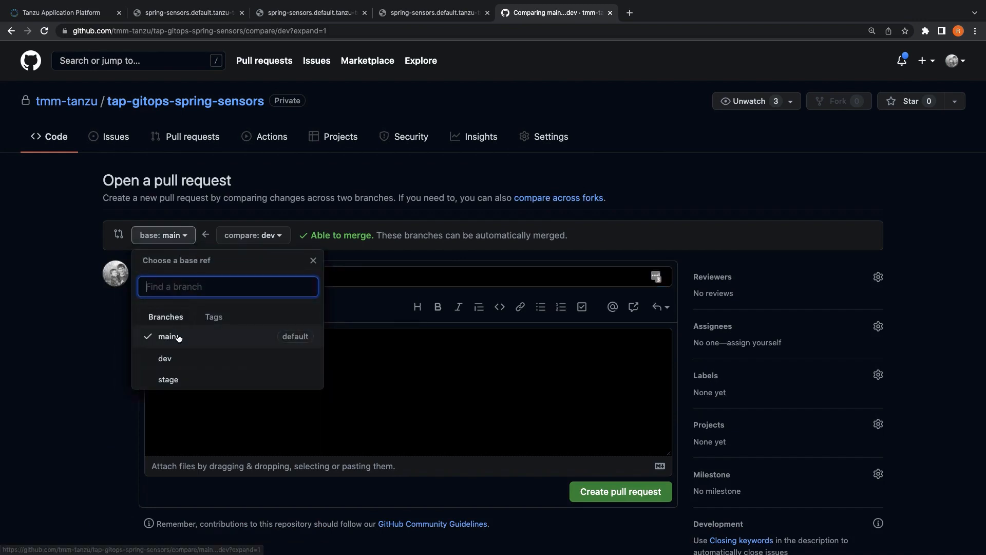
left_click(167, 379)
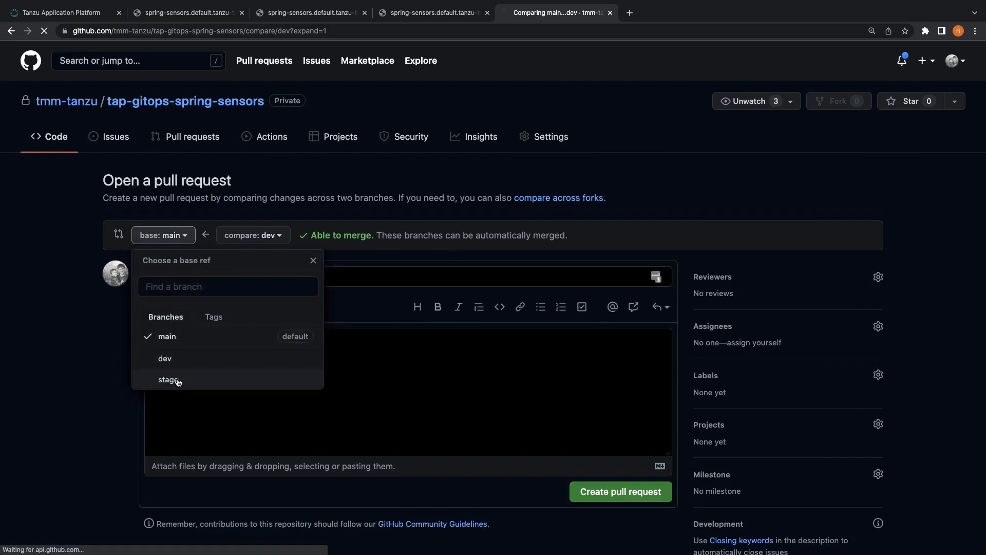
left_click(169, 380)
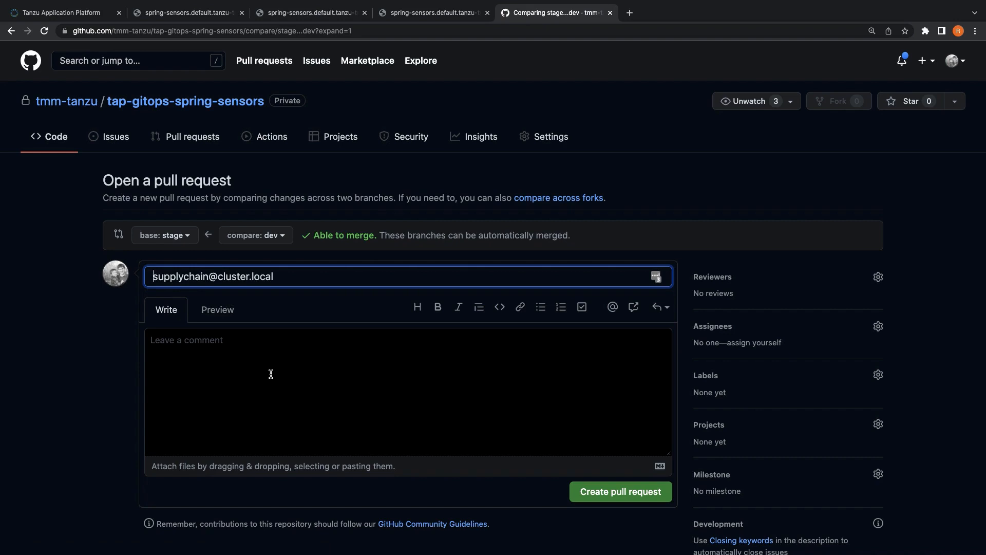
scroll("down", 3)
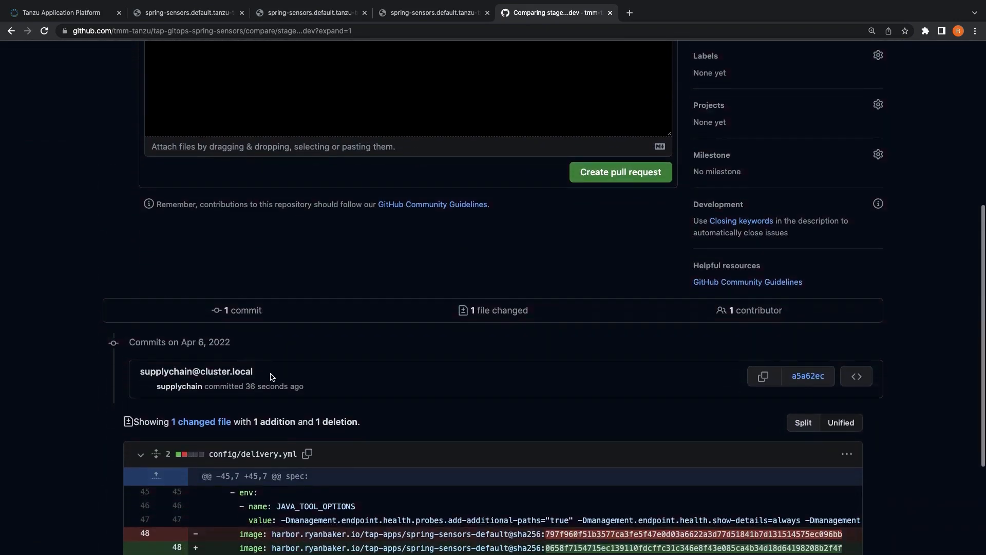
scroll("down", 3)
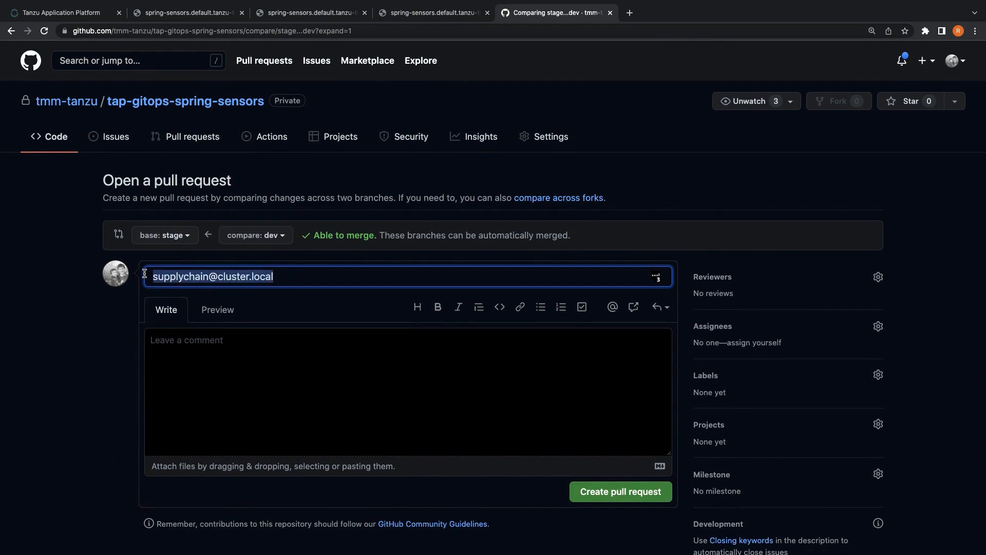
Step: Title it 'Promote to Stage Environment', create it, and merge dev into stage
type("Promote to St")
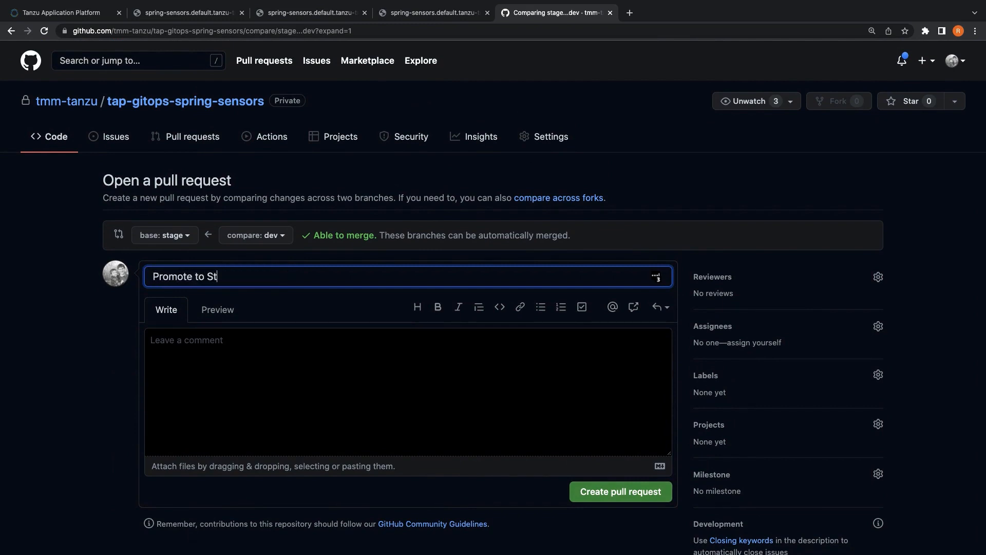
type("age Environment")
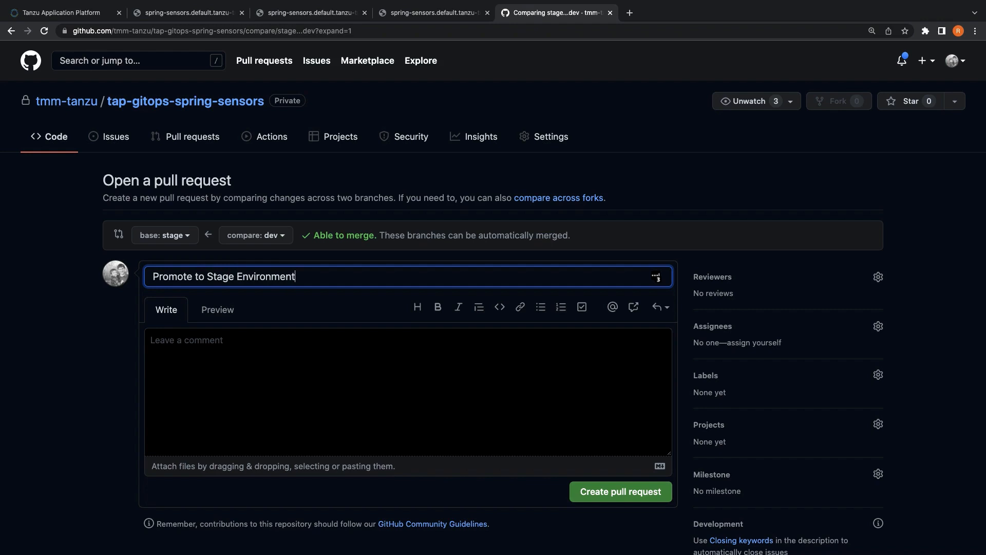
left_click(620, 492)
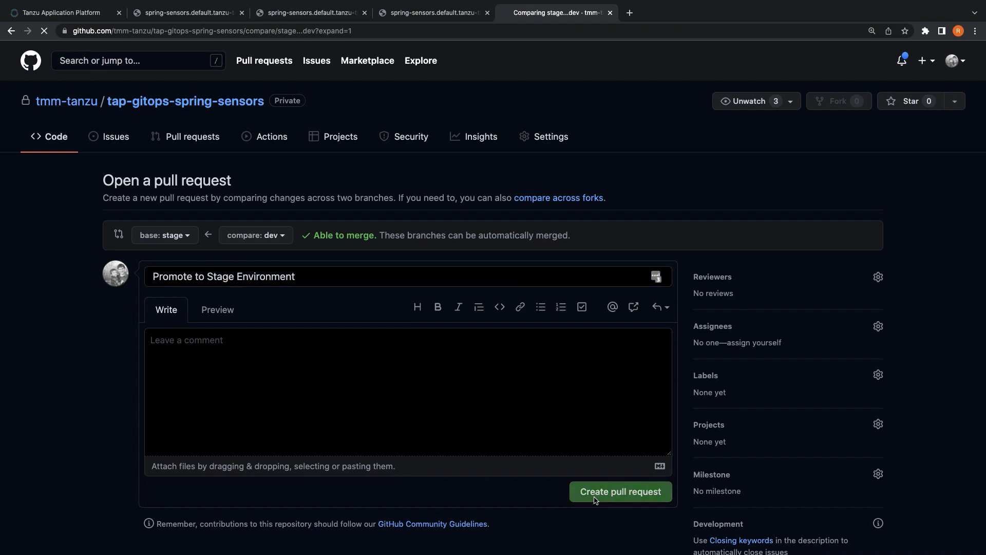
left_click(619, 491)
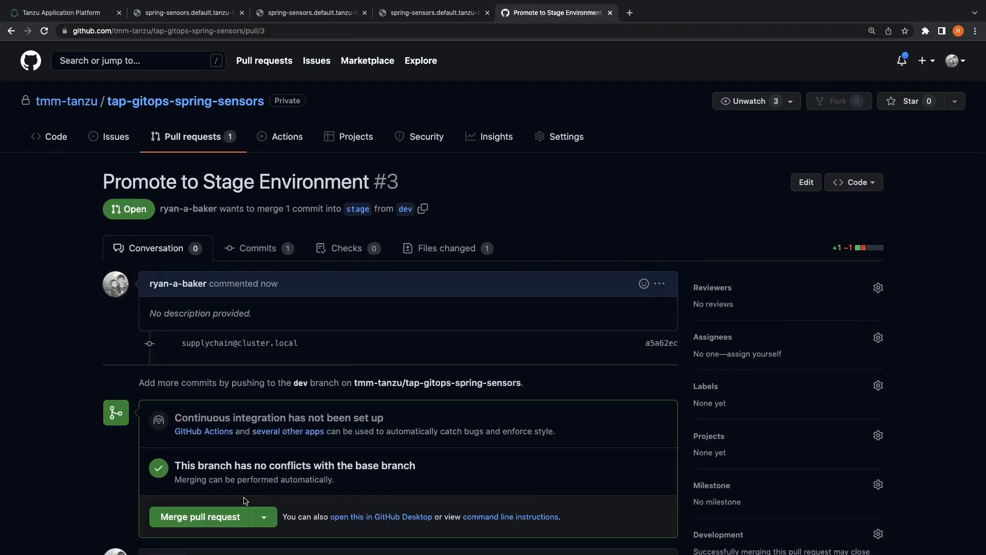
left_click(200, 516)
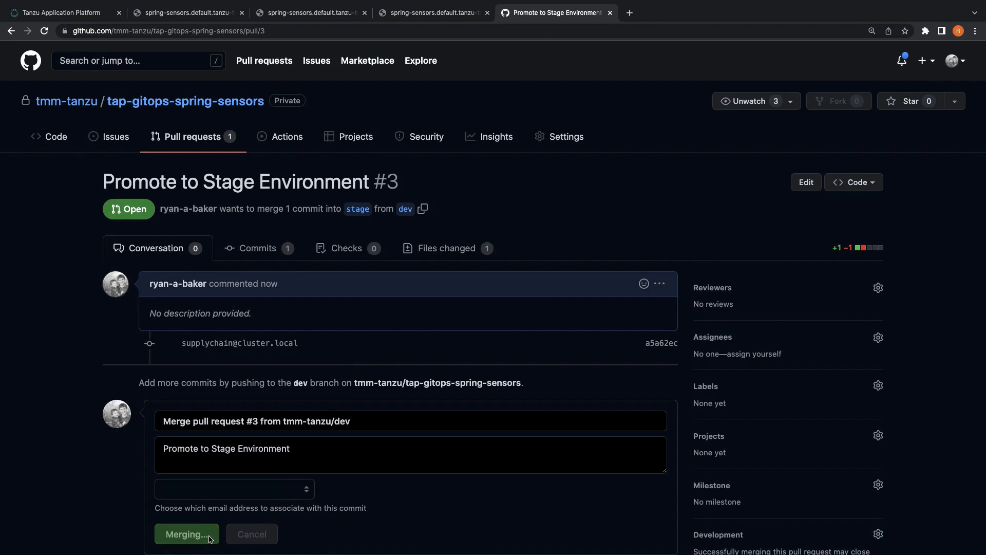
left_click(186, 533)
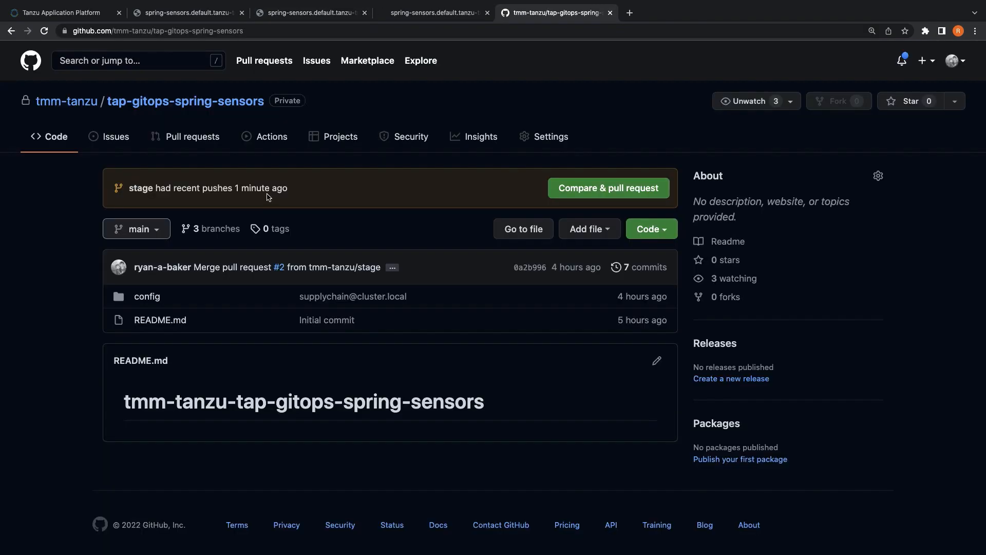
Step: Start a pull request from stage's push into main titled 'Promote to Production'
left_click(607, 188)
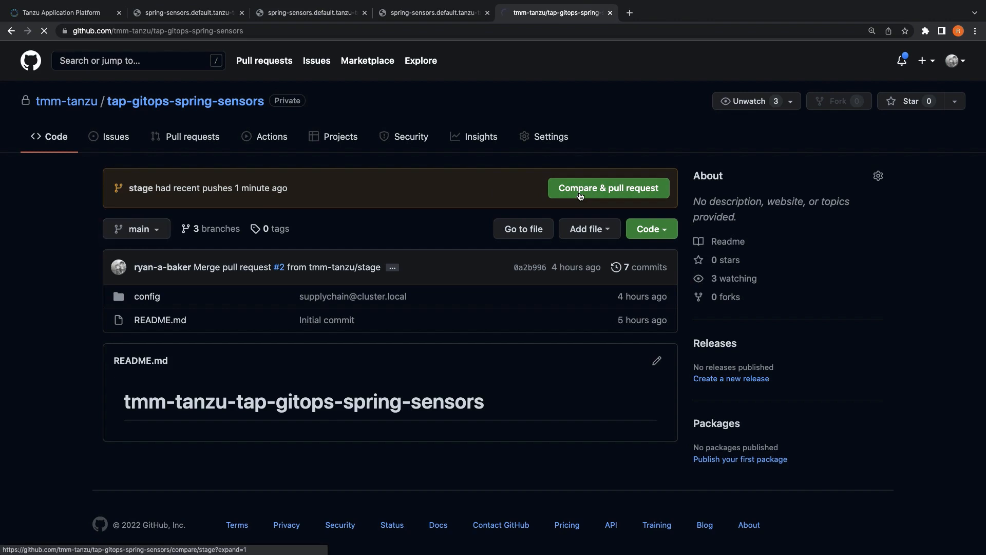
left_click(608, 188)
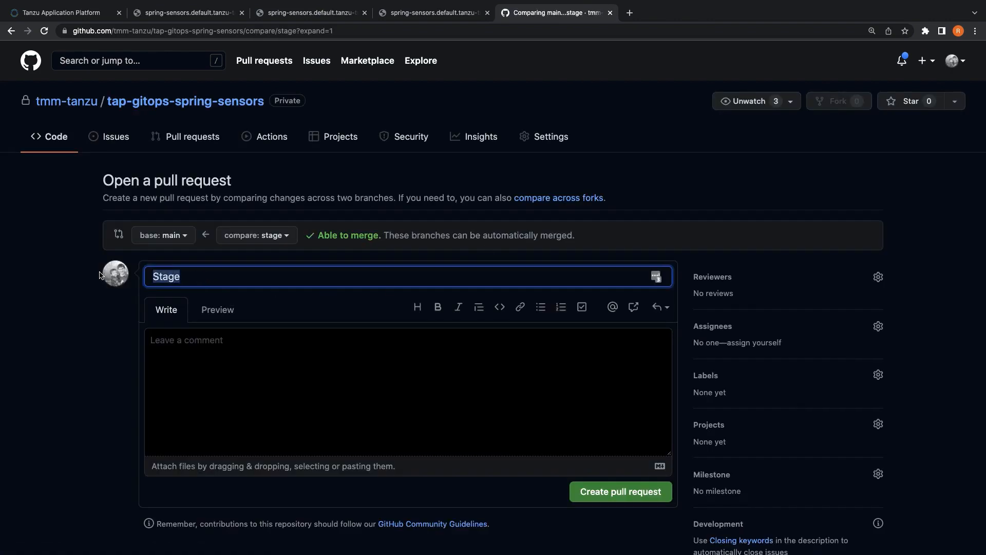
type("Promote to Production")
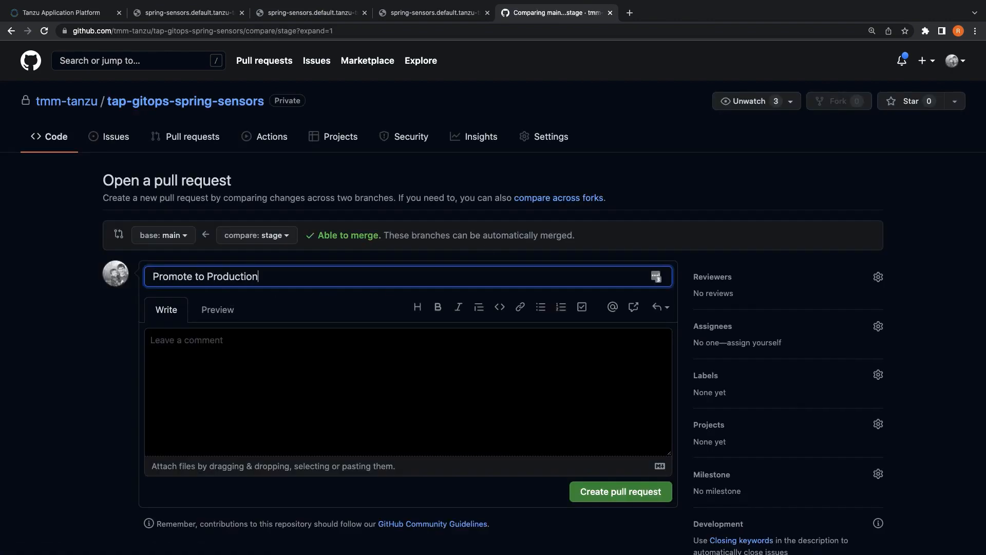
scroll("down", 3)
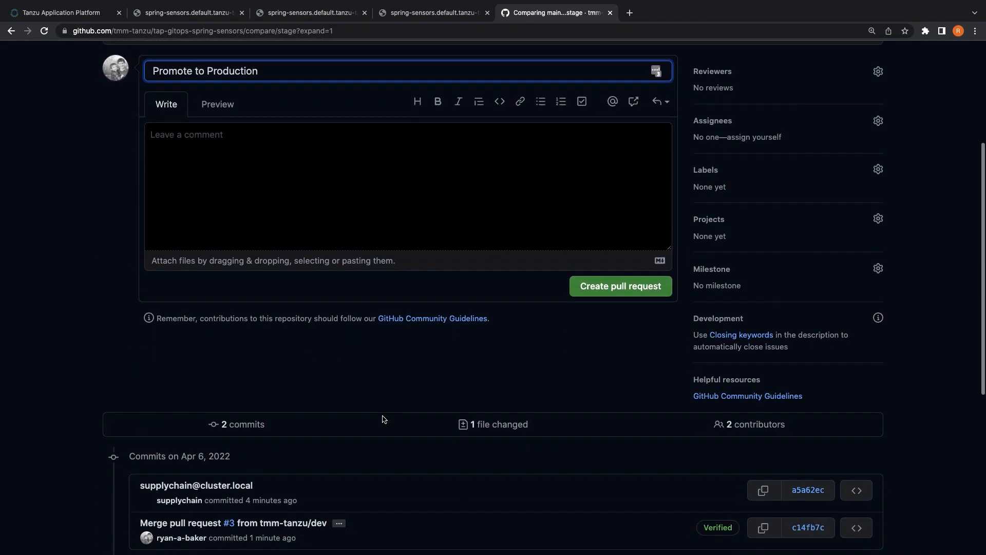
scroll("down", 3)
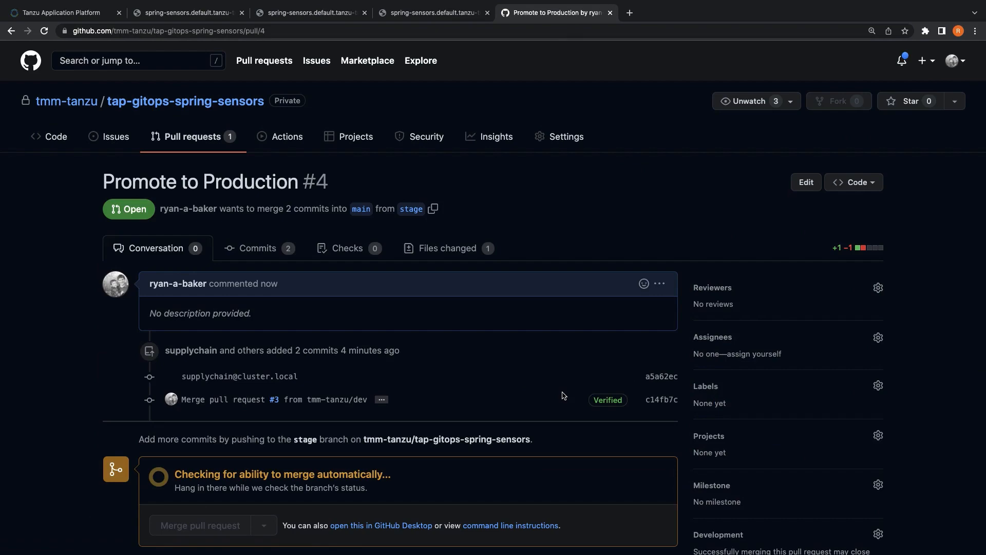
Step: Merge the Promote to Production pull request into main and bring up the production app
left_click(201, 525)
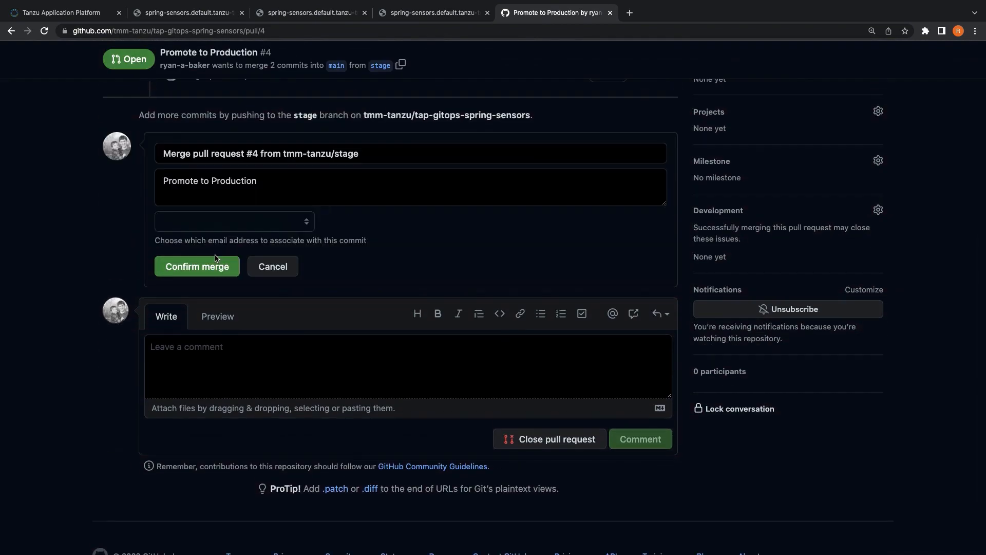
left_click(196, 266)
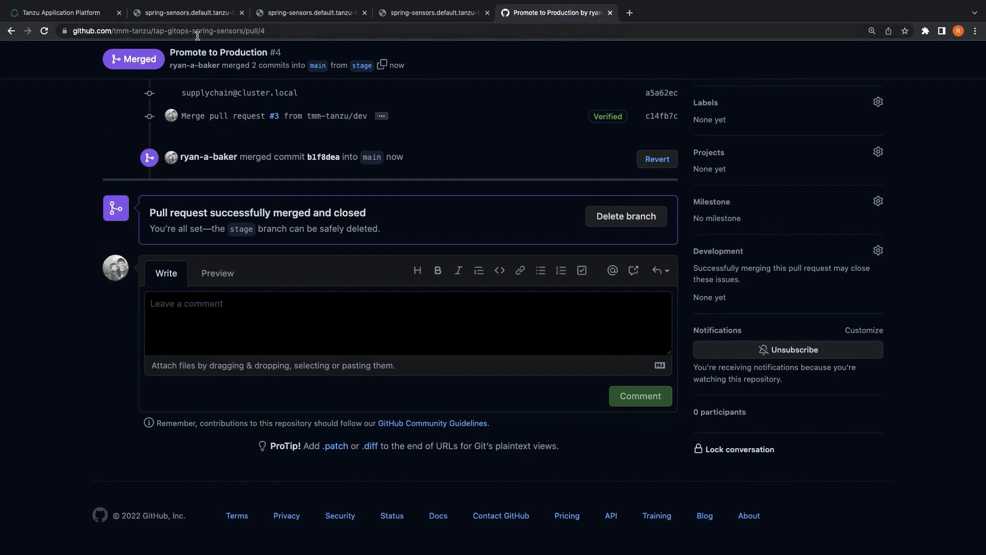
left_click(187, 13)
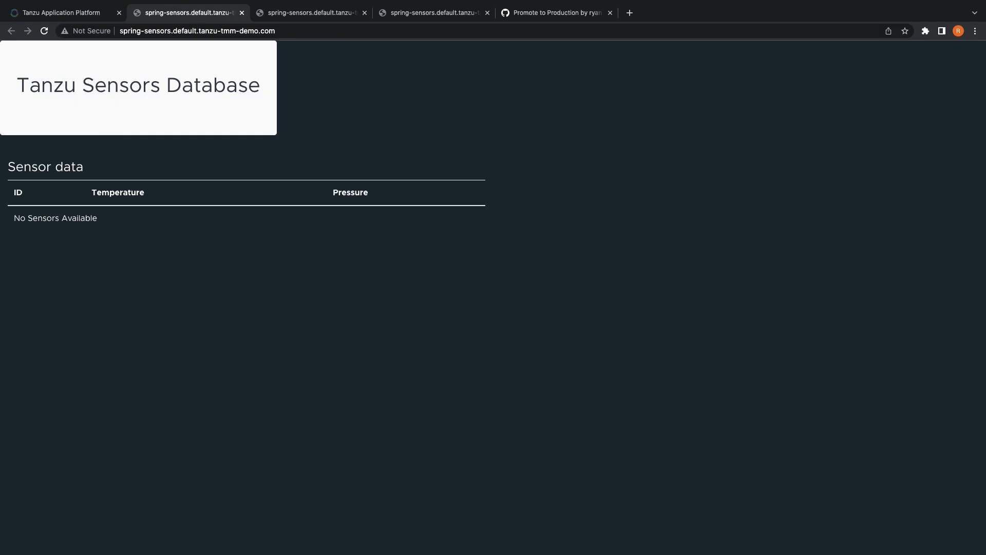
mouse_move(265, 154)
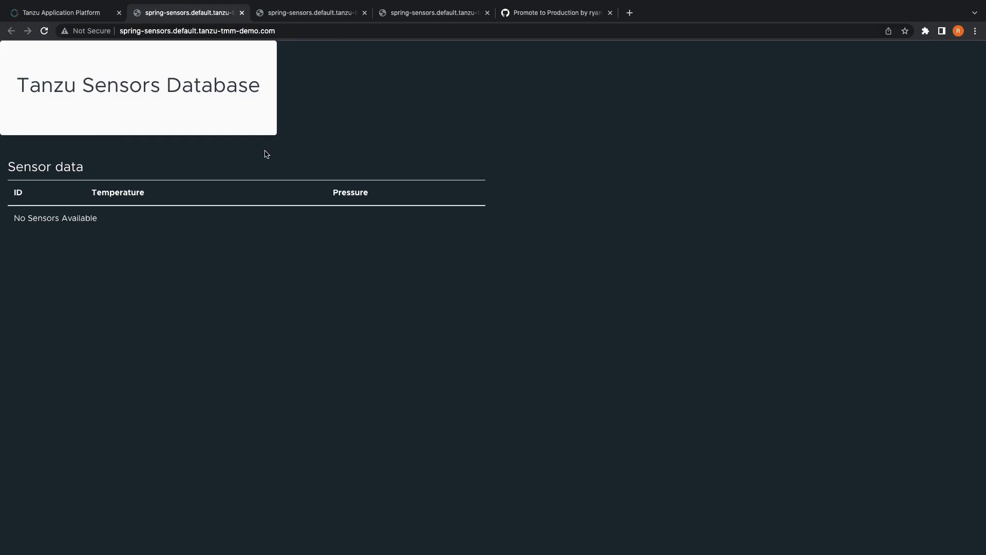